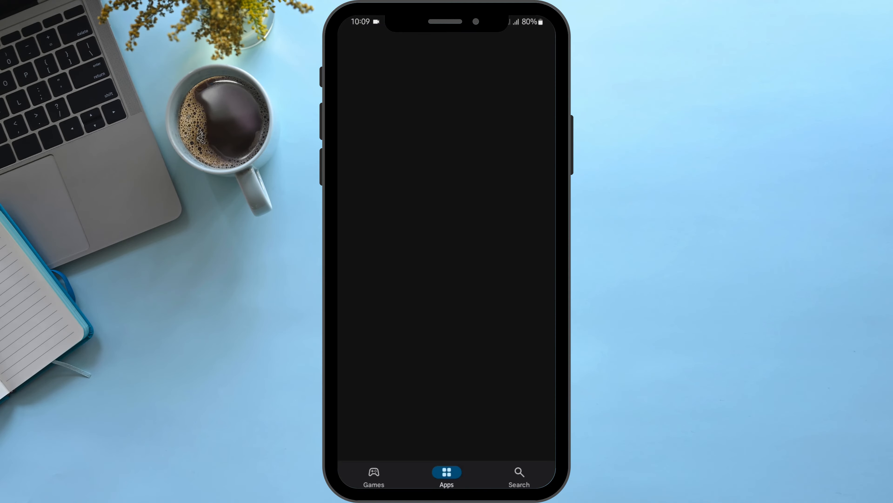
Search the Play Store for "in" to check for an Instagram update
{"action": "left_click", "coordinate": [518, 475]}
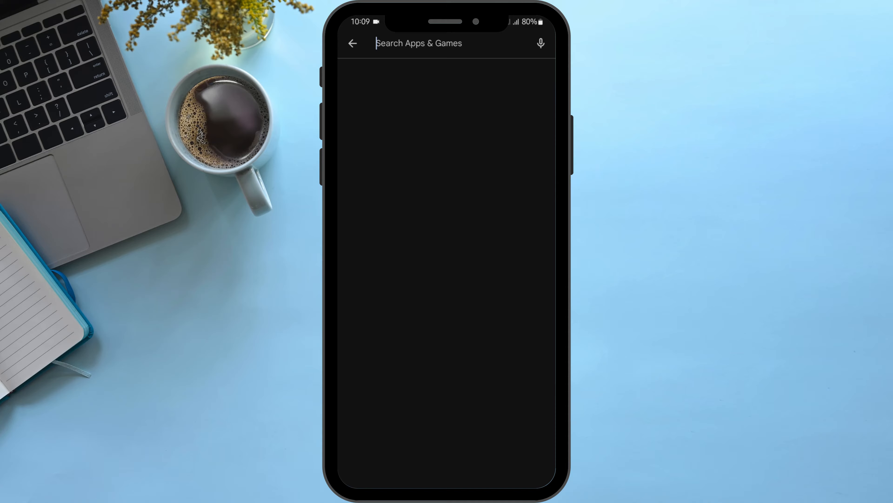
{"action": "type", "text": "in"}
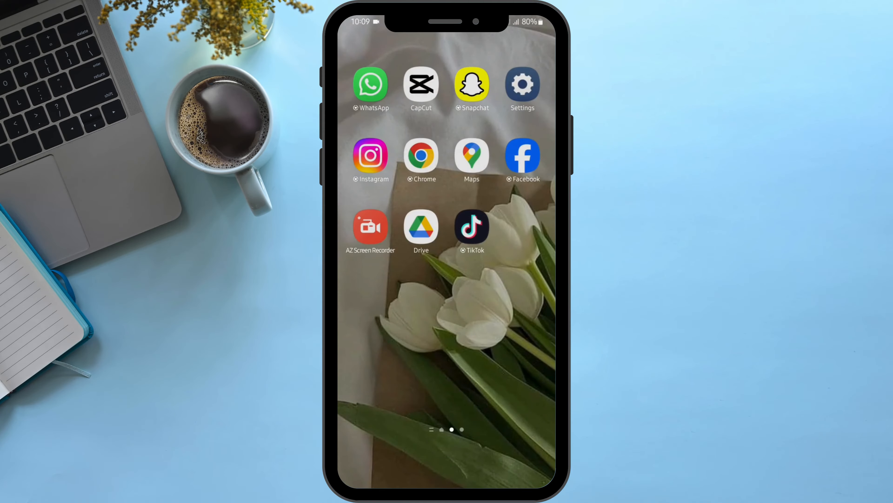
Find Instagram in Settings and view its storage usage
{"action": "left_click", "coordinate": [522, 89]}
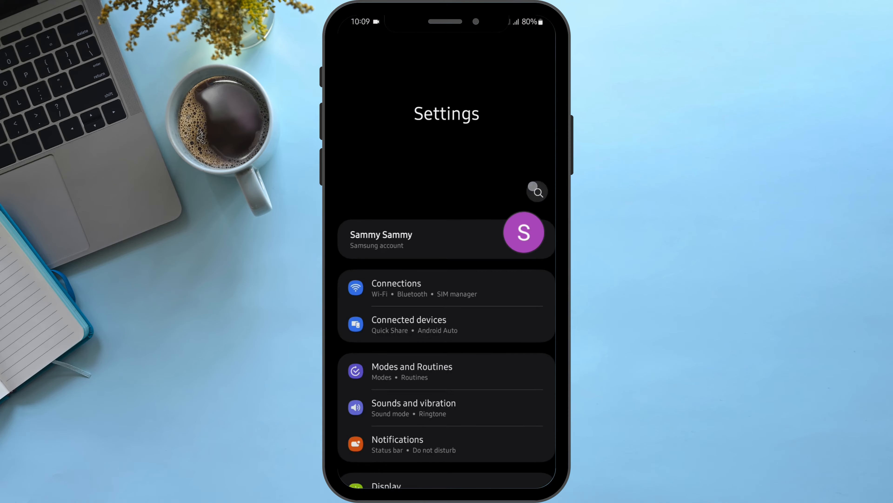
{"action": "left_click", "coordinate": [536, 190]}
{"action": "type", "text": "instagram"}
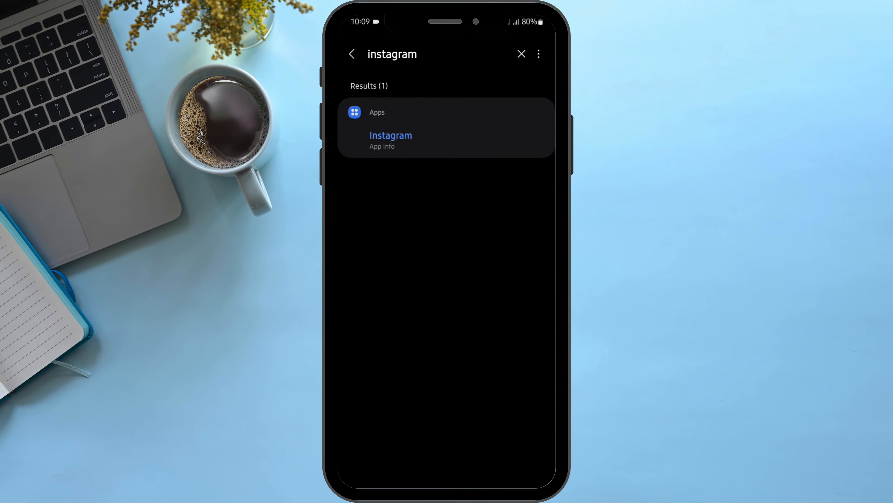
{"action": "left_click", "coordinate": [390, 140]}
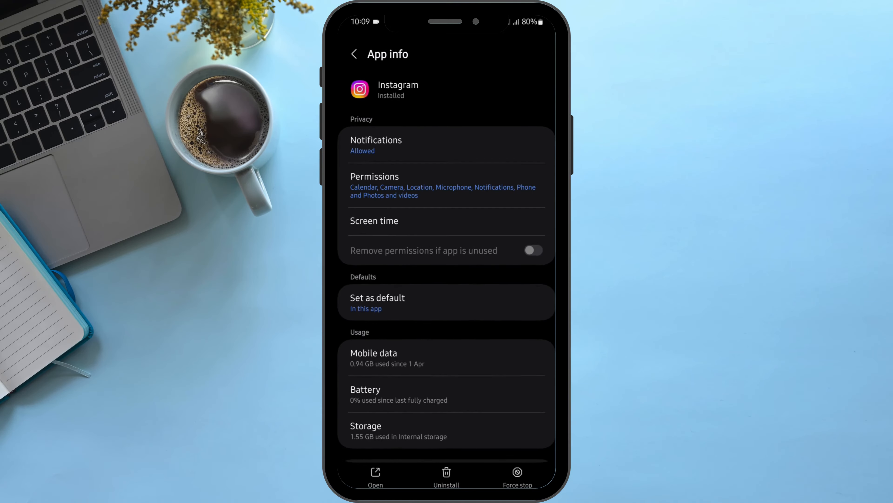
{"action": "left_click", "coordinate": [399, 430]}
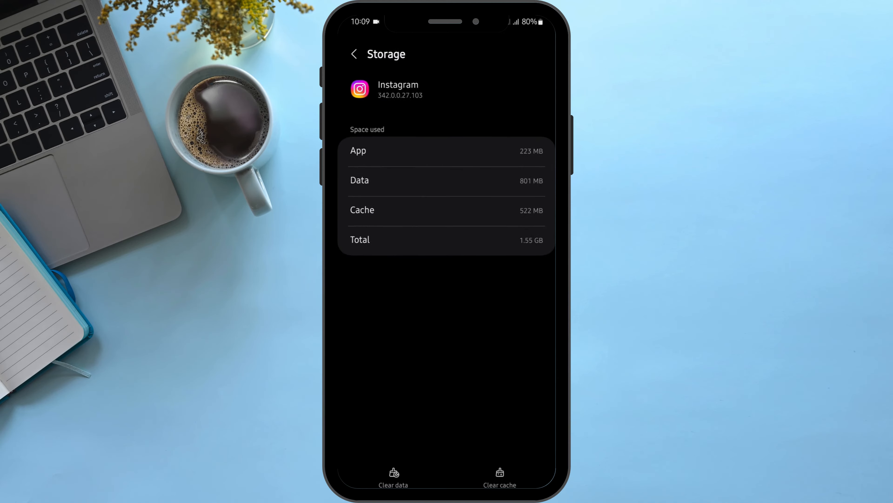
Clear Instagram's 522 MB cache, force-stop the app, and return home
{"action": "left_click", "coordinate": [499, 477]}
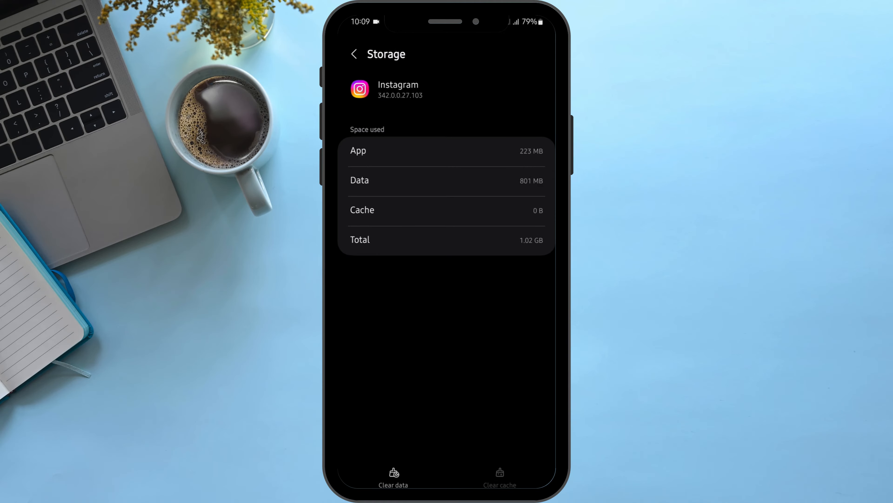
{"action": "left_click", "coordinate": [354, 54]}
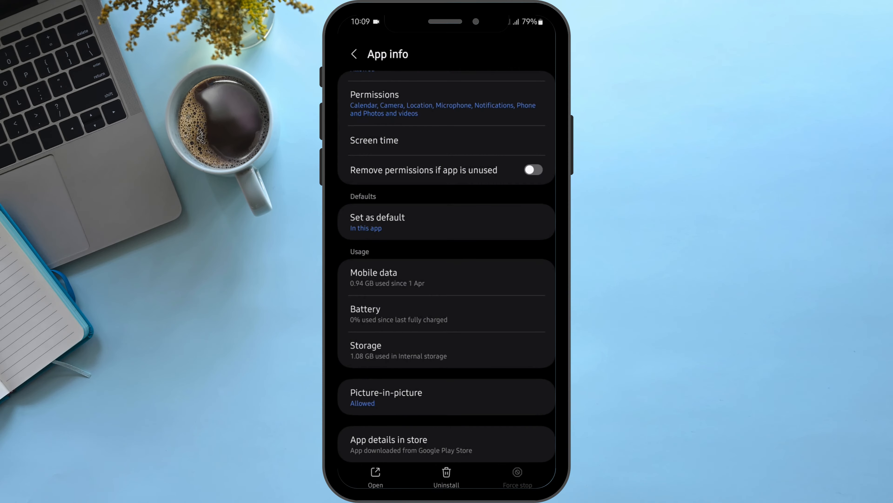
{"action": "left_click", "coordinate": [353, 53]}
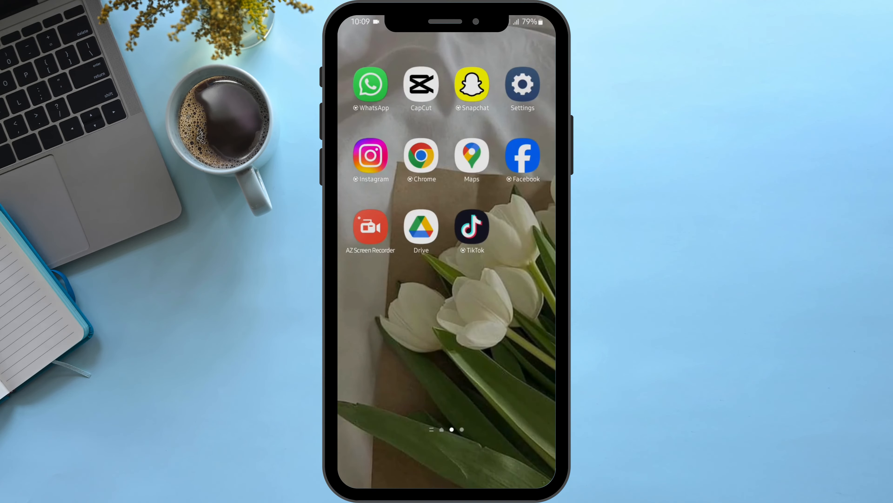
Relaunch Instagram and reach Settings and activity at More info and support
{"action": "left_click", "coordinate": [371, 155]}
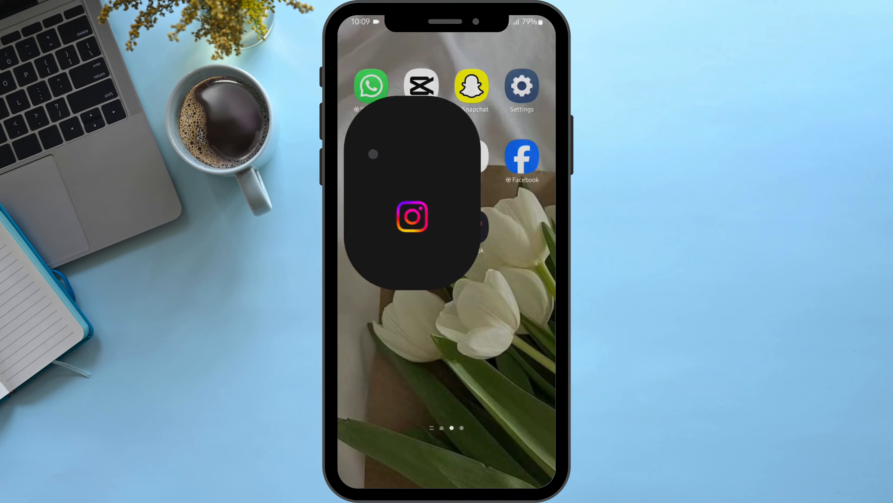
{"action": "left_click", "coordinate": [411, 217]}
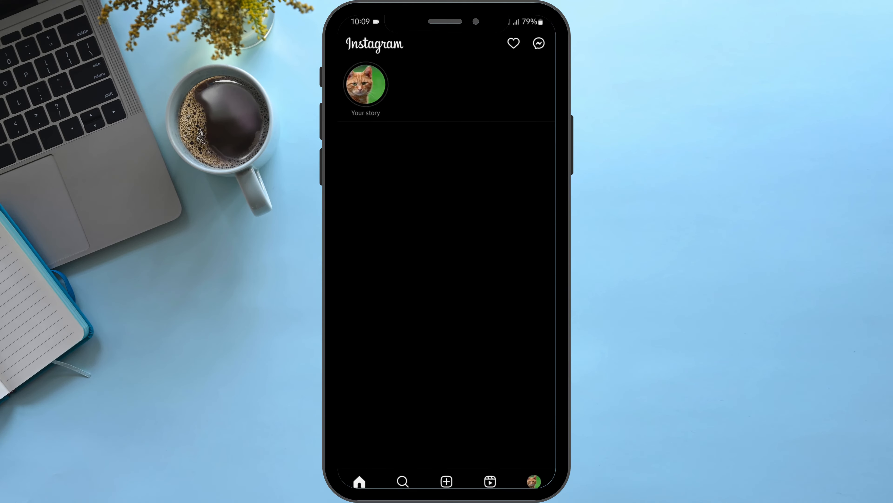
{"action": "left_click", "coordinate": [533, 480]}
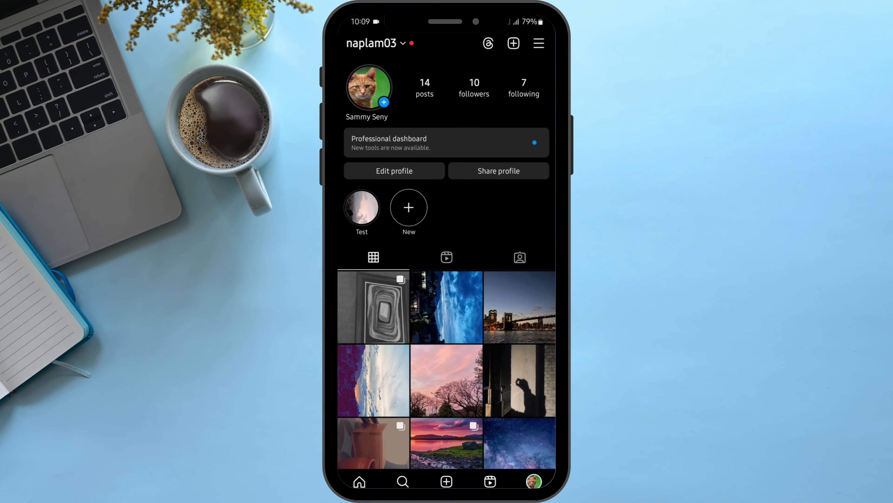
{"action": "left_click", "coordinate": [538, 43]}
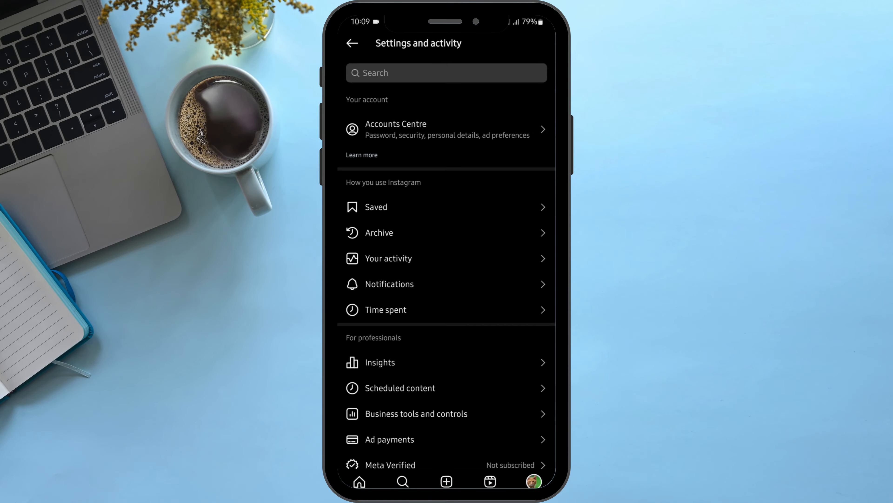
{"action": "scroll", "scroll_direction": "down", "scroll_amount": 3}
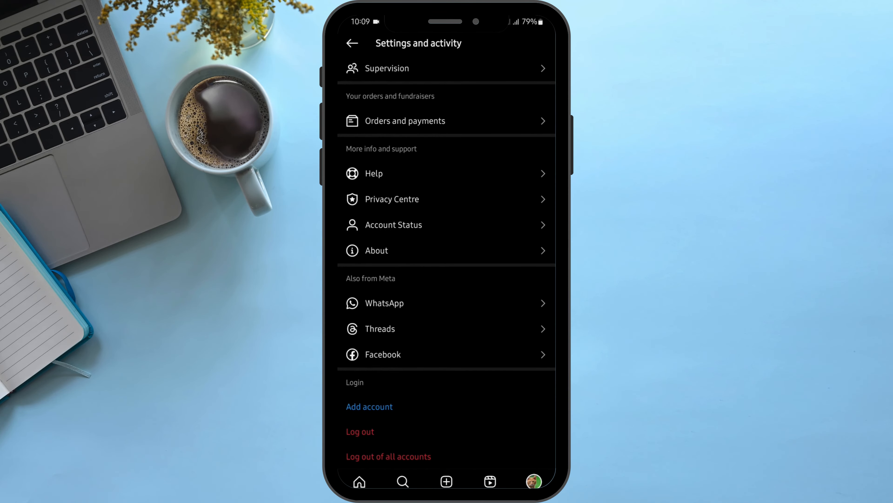
{"action": "left_click", "coordinate": [388, 178]}
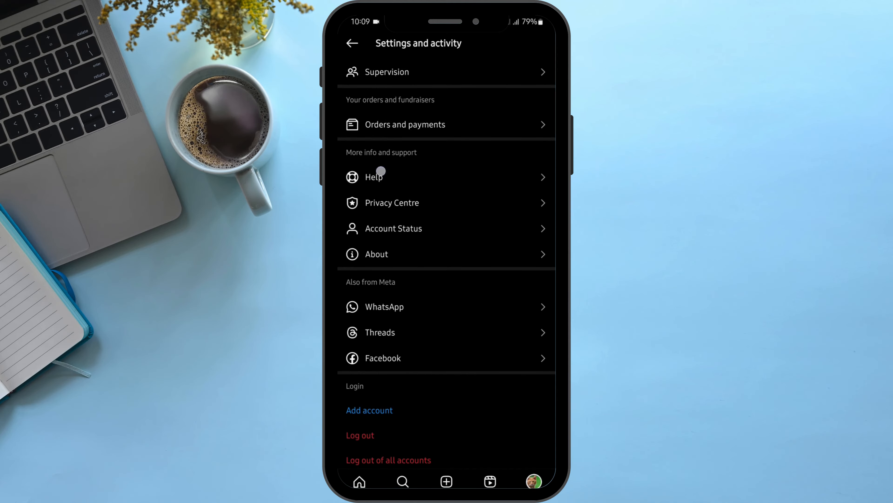
Reach the Report a problem form under Help, then return to the home screen
{"action": "left_click", "coordinate": [373, 177]}
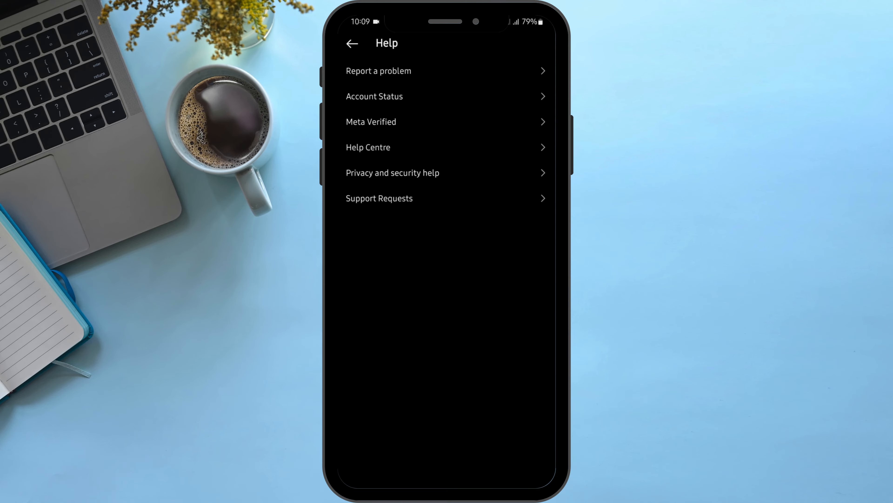
{"action": "left_click", "coordinate": [378, 71]}
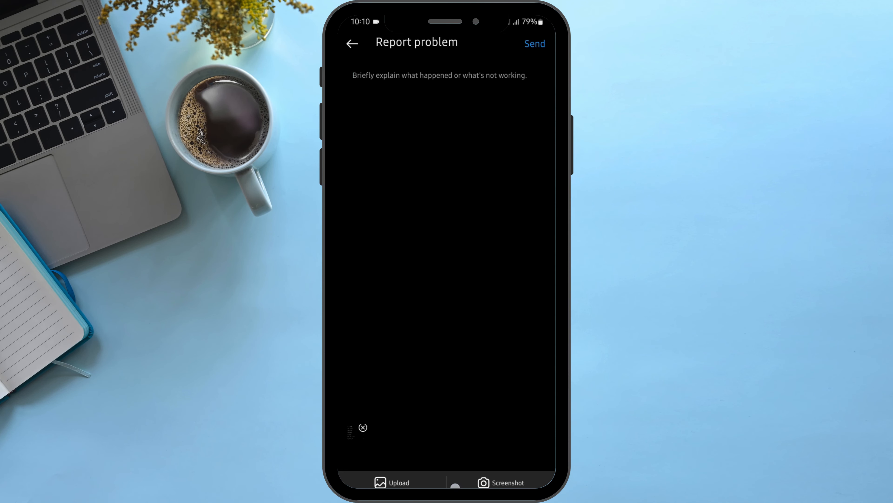
{"action": "left_click", "coordinate": [352, 44]}
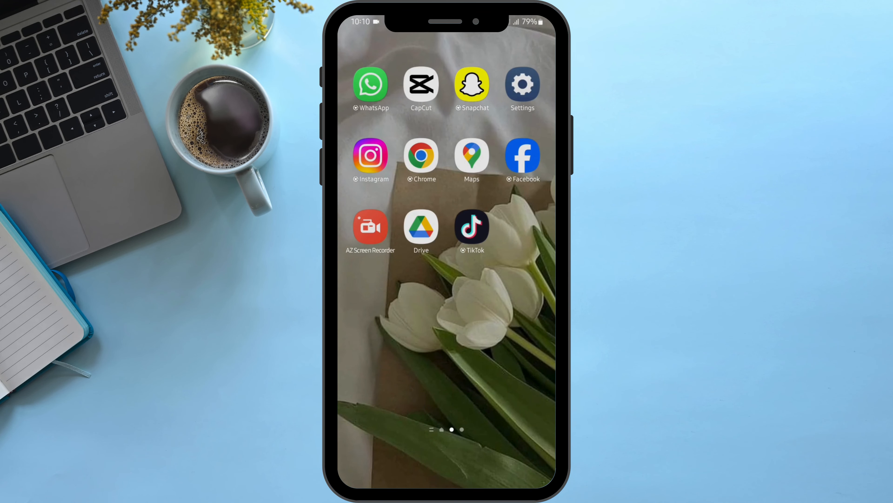